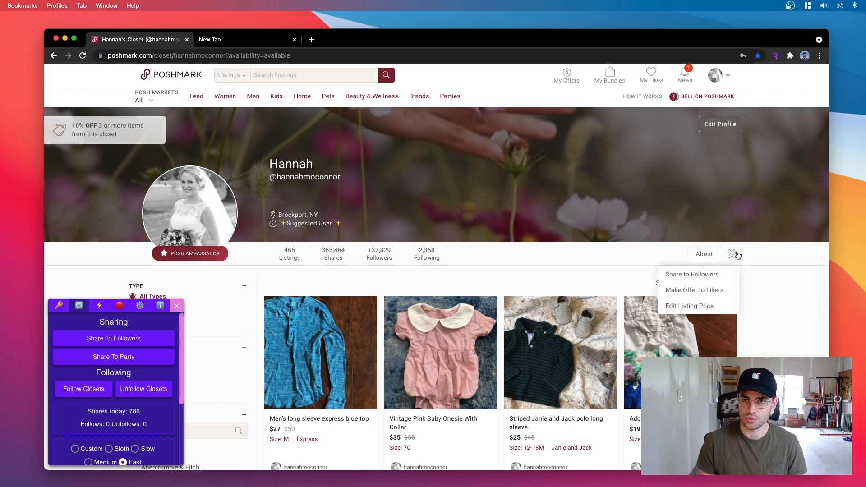
Step: Close the bulk closet actions dropdown (Share to Followers, Make Offer to Likers, Edit Listing Price)
click(690, 273)
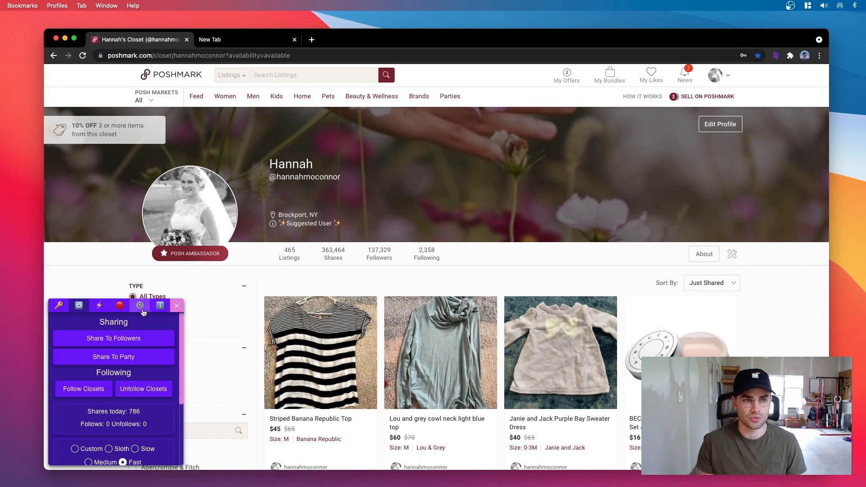
Step: Turn on Bulk Mode in the Closet Tools options, then return to sharing
click(140, 306)
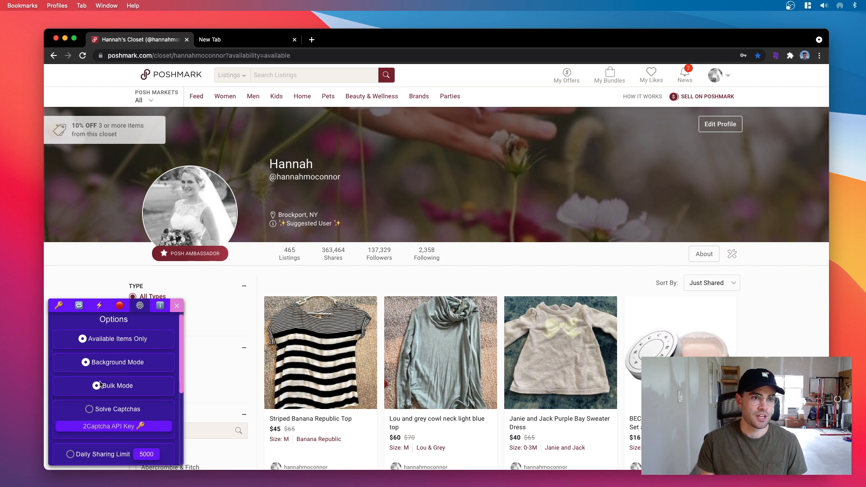
click(78, 305)
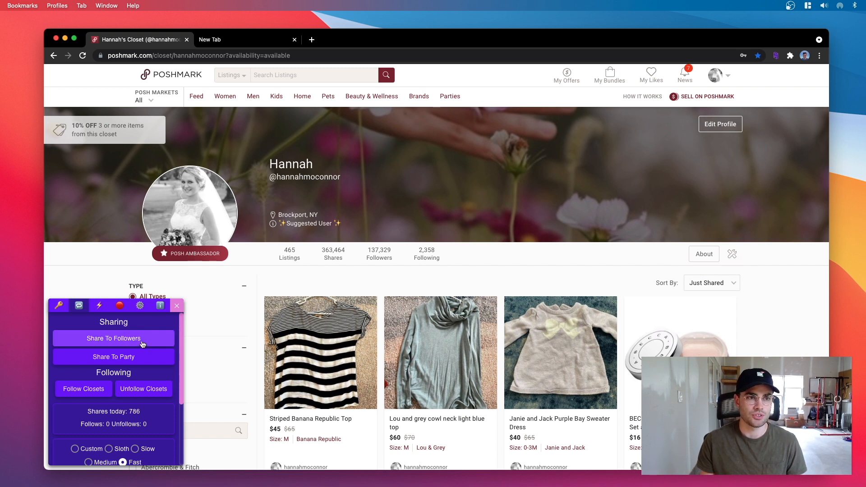
Step: Bulk-share all closet listings to followers, reaching 1000 shares today
click(113, 337)
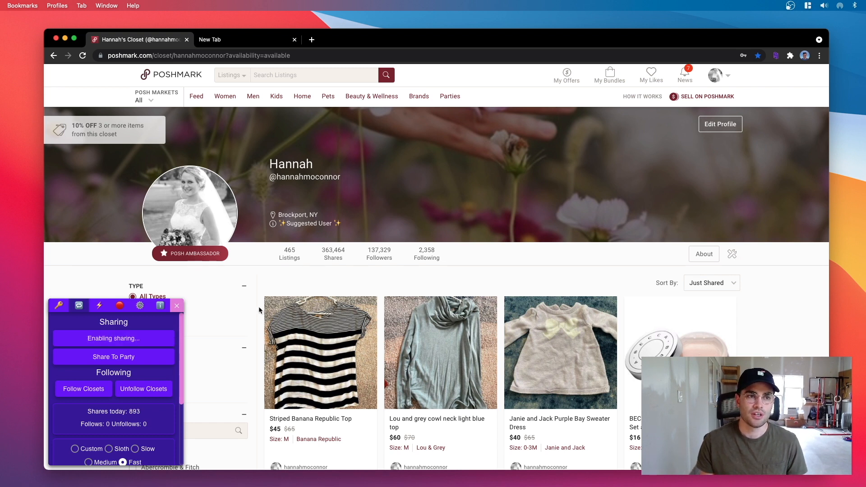
click(113, 356)
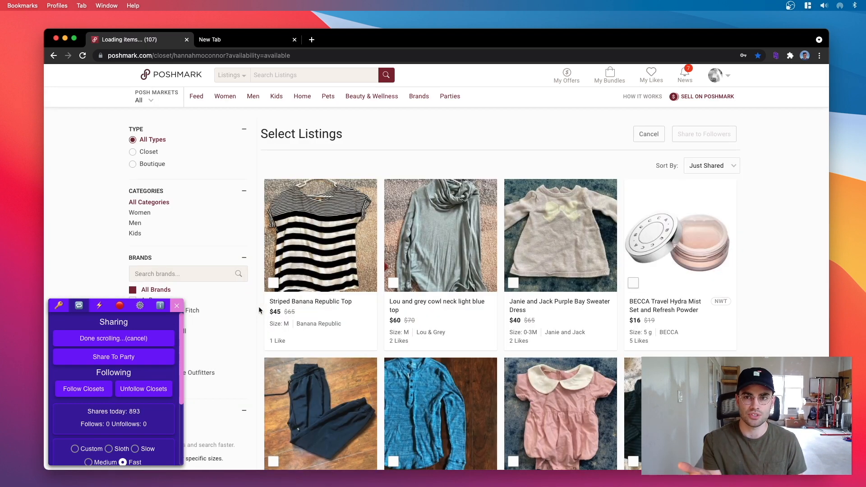
click(114, 338)
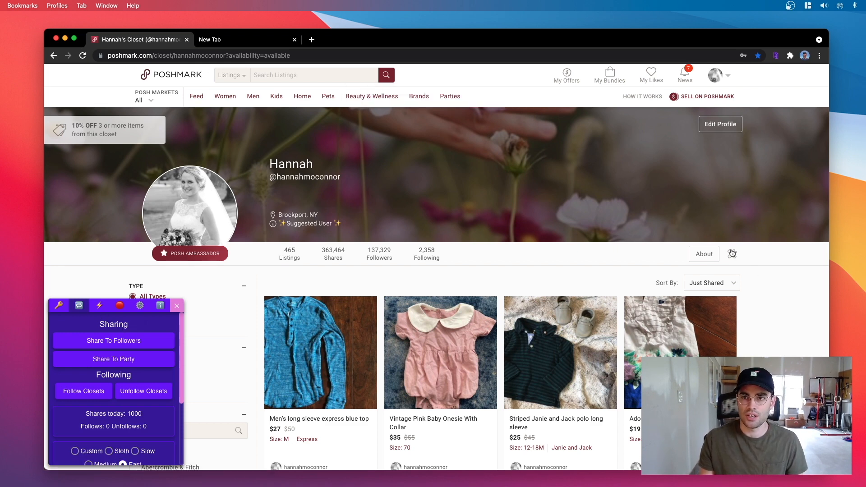
Step: Open Offer To Likers from the extension's Special Functions, showing 10% off and $5.95 shipping
click(731, 253)
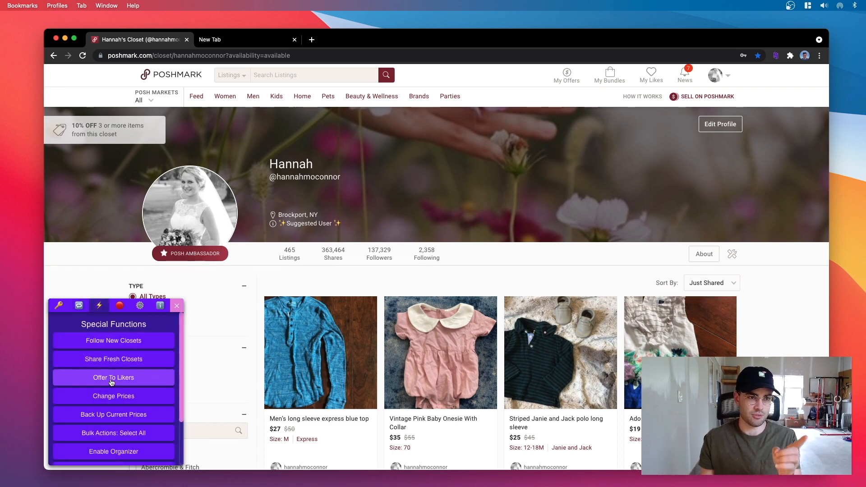
click(113, 377)
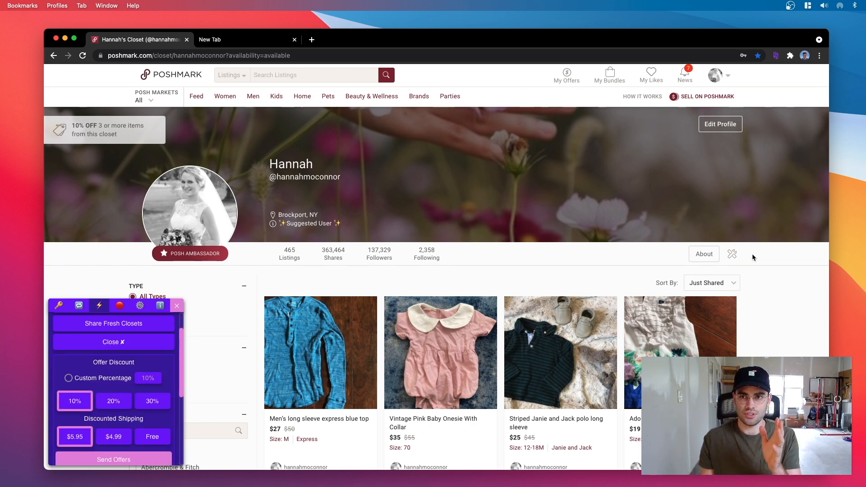
mouse_move(766, 265)
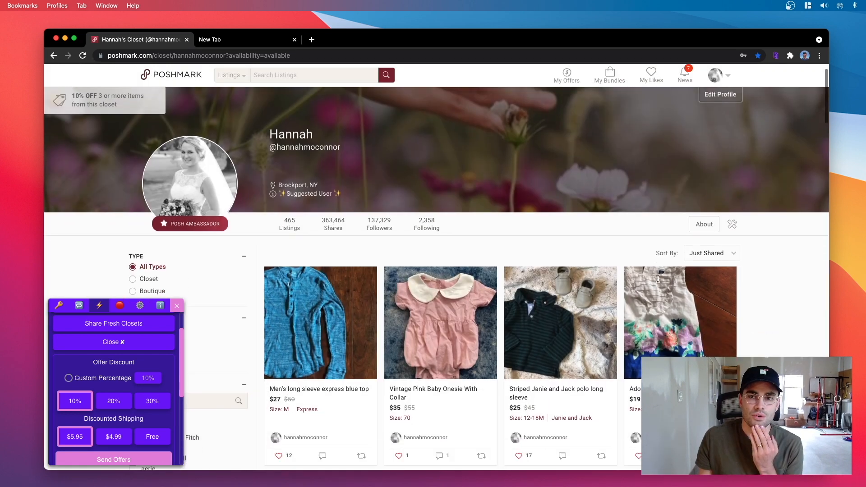
Step: Begin sending offers with 10% off and $5.95 discounted shipping, reaching listing selection
click(731, 211)
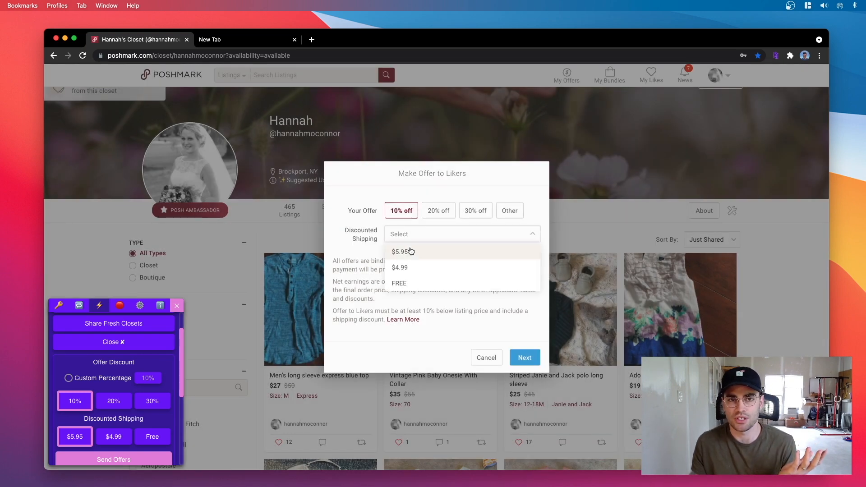
click(403, 252)
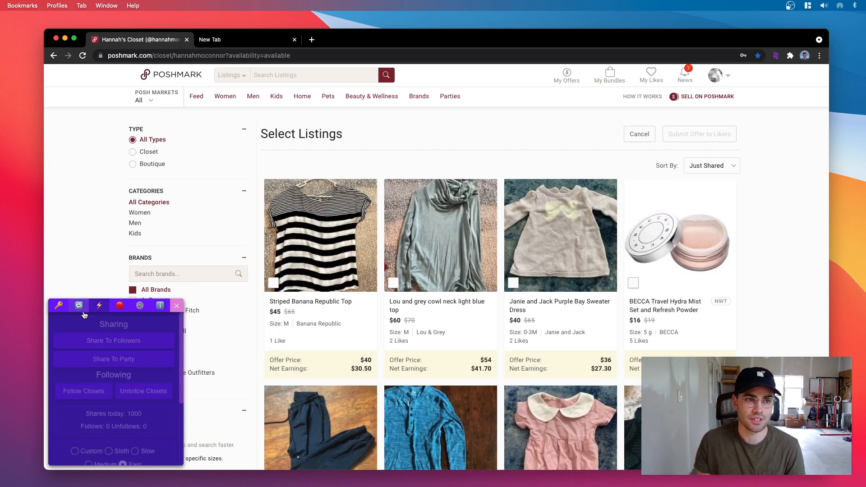
Step: Use Special Functions' Bulk Actions: Select All to tick all 95 listings for the offer
click(79, 305)
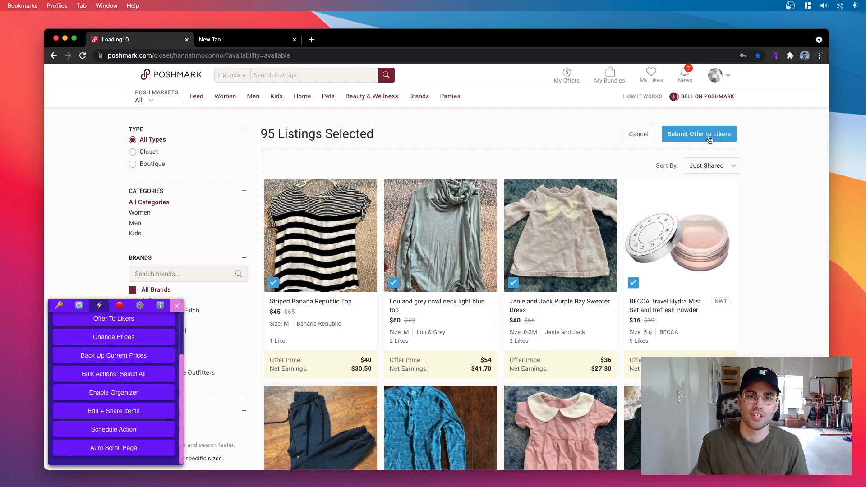
mouse_move(741, 148)
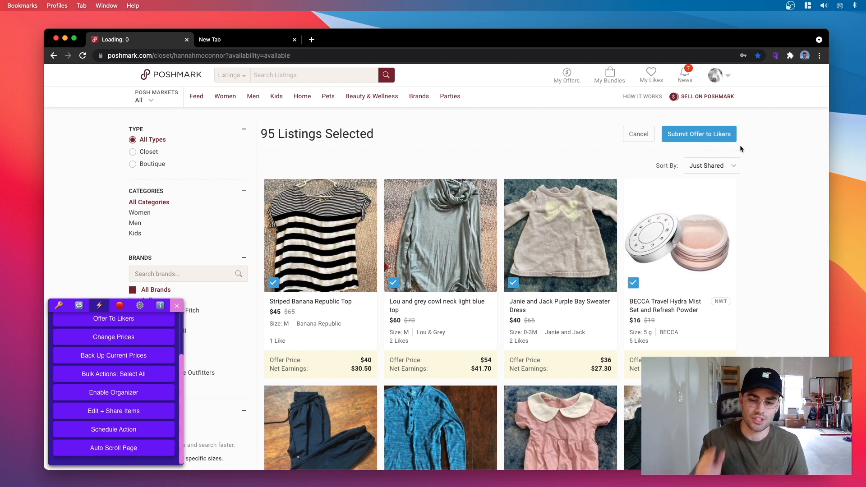